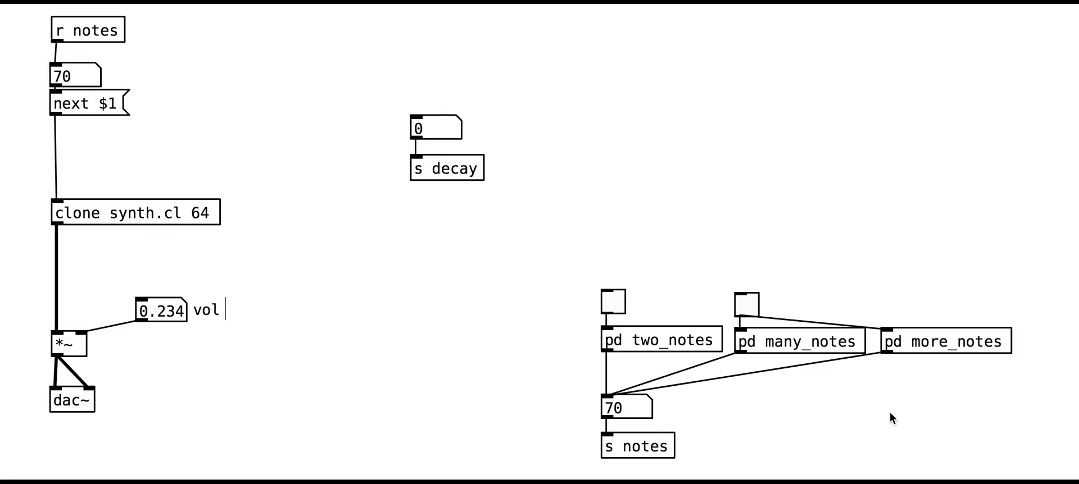
pyautogui.moveTo(695, 301)
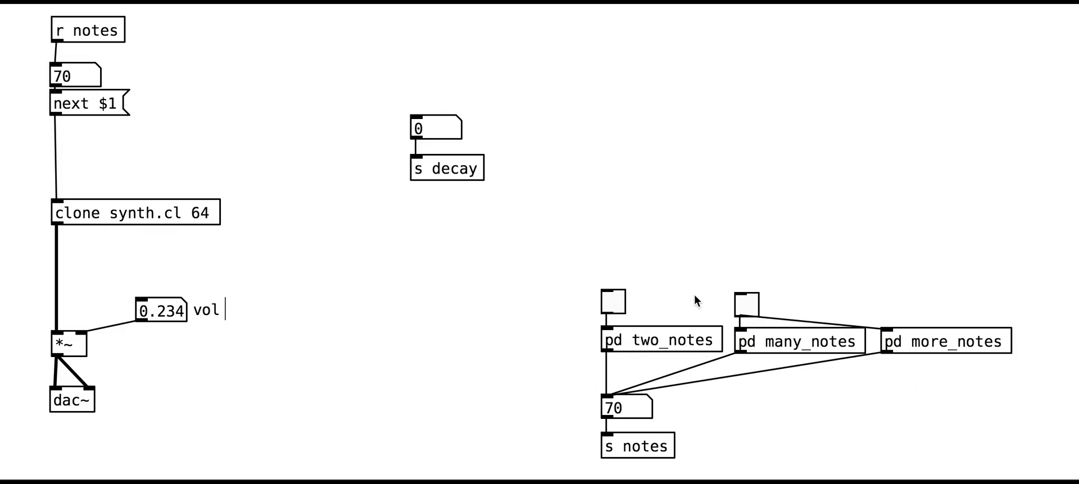
# - Start and stop the two_notes generator, then the many_notes generator, via their toggles
pyautogui.click(611, 305)
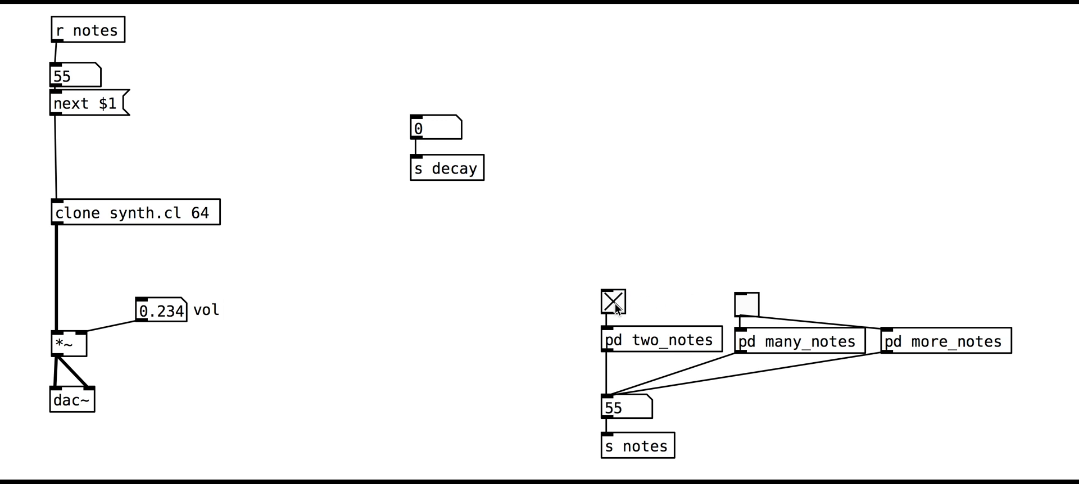
pyautogui.click(612, 305)
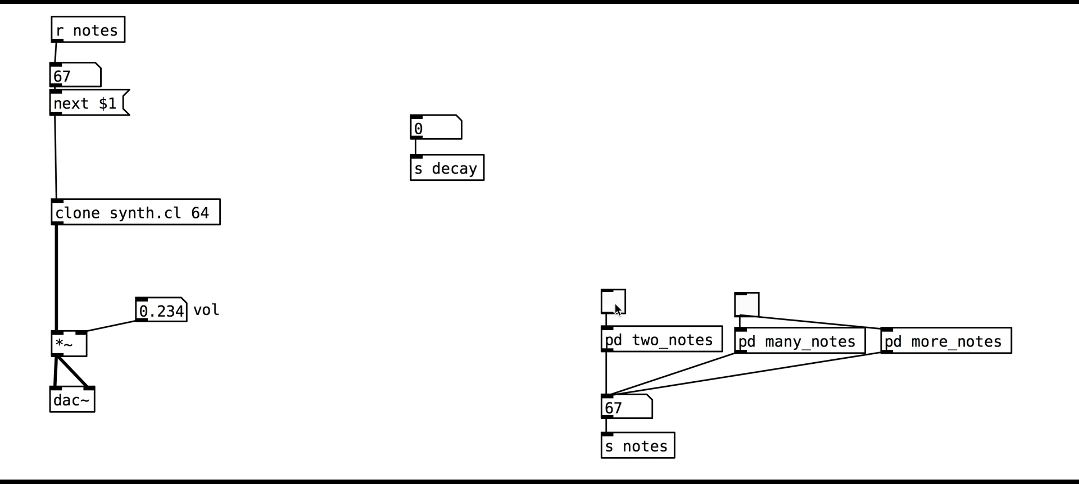
pyautogui.click(746, 305)
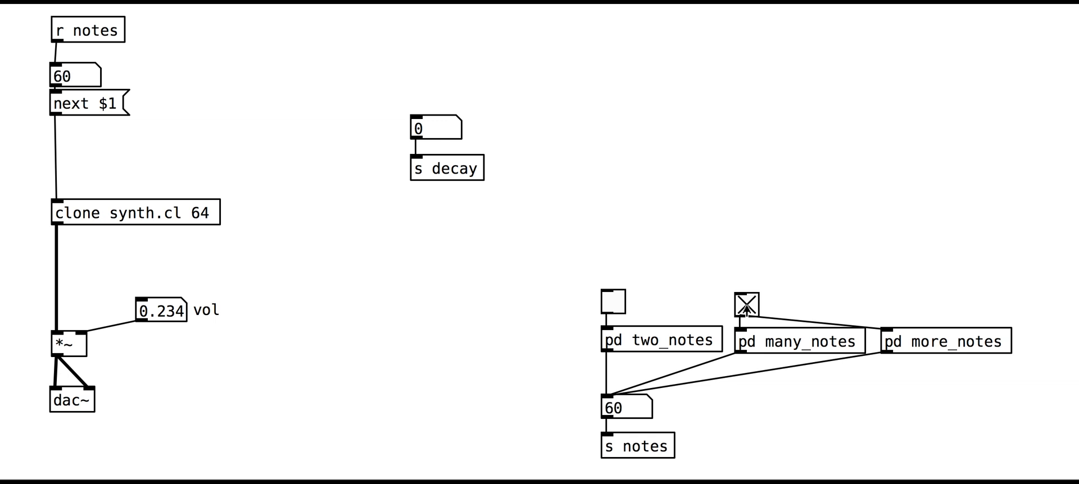
pyautogui.click(743, 305)
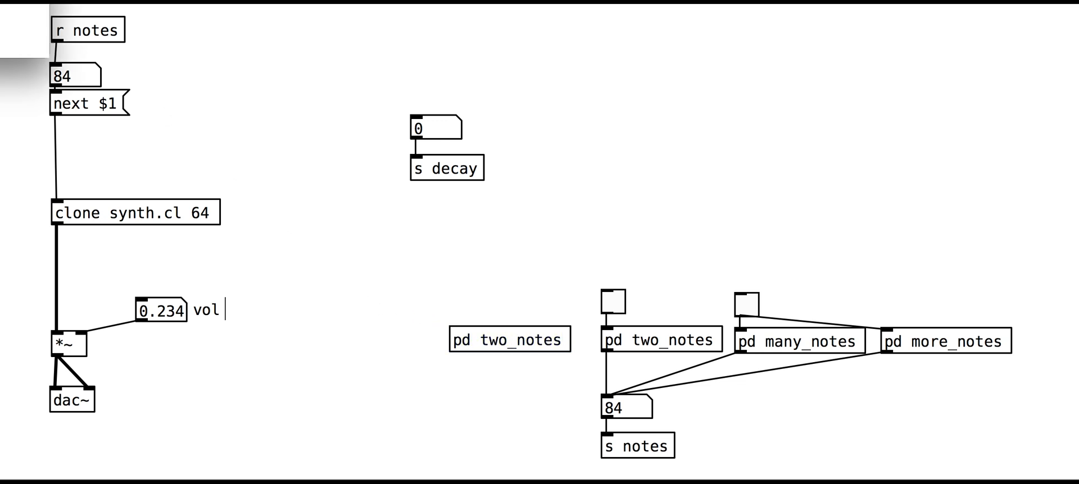
# - Open the new pd two_notes sub-patch in its own window
pyautogui.doubleClick(508, 339)
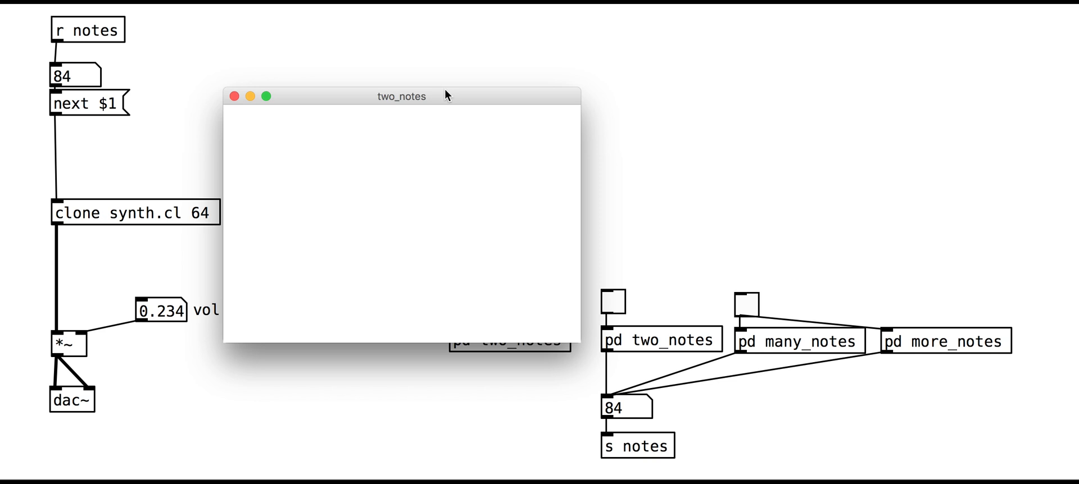
pyautogui.moveTo(308, 88)
pyautogui.write('inlet')
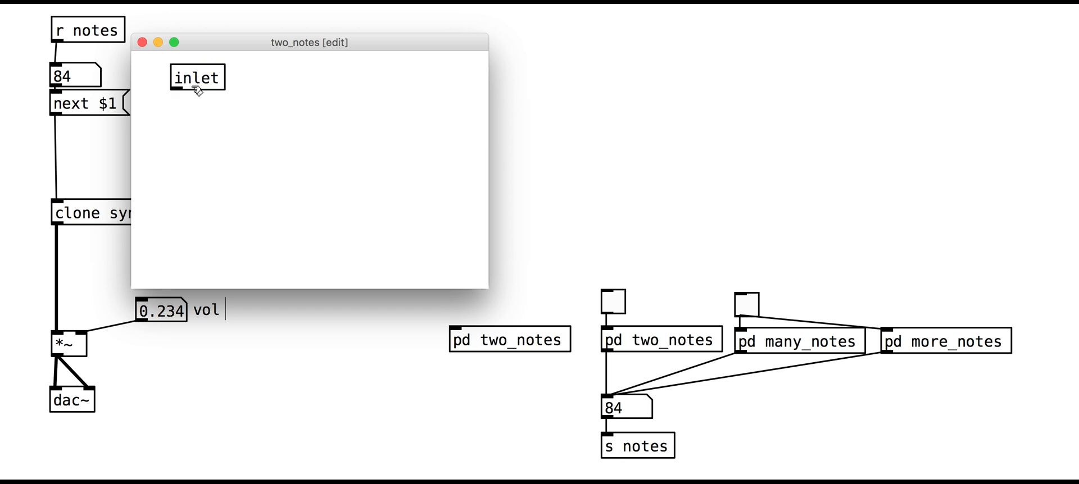
pyautogui.moveTo(437, 333)
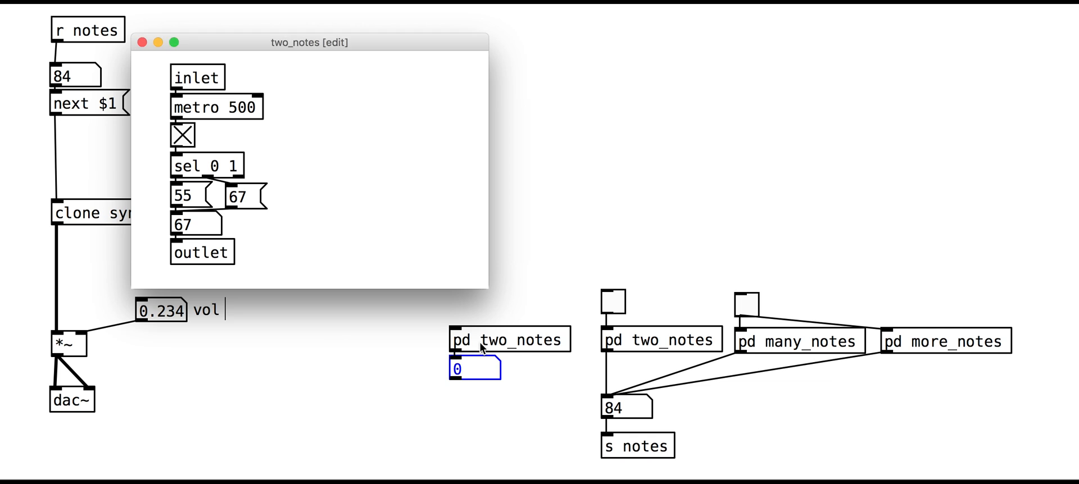
pyautogui.moveTo(196, 149)
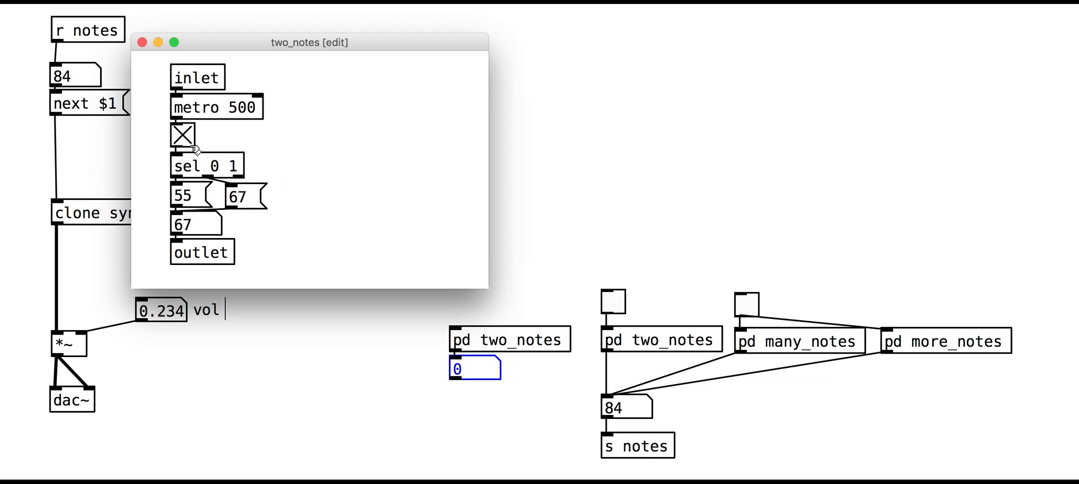
# - Test the inner toggle stepping the note and wire the sub-patch output to s notes
pyautogui.click(182, 134)
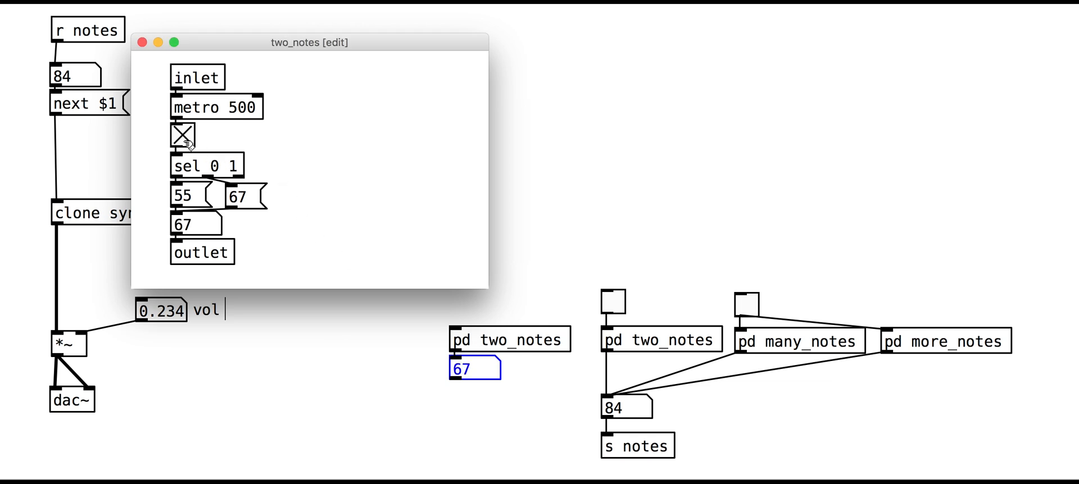
pyautogui.click(139, 42)
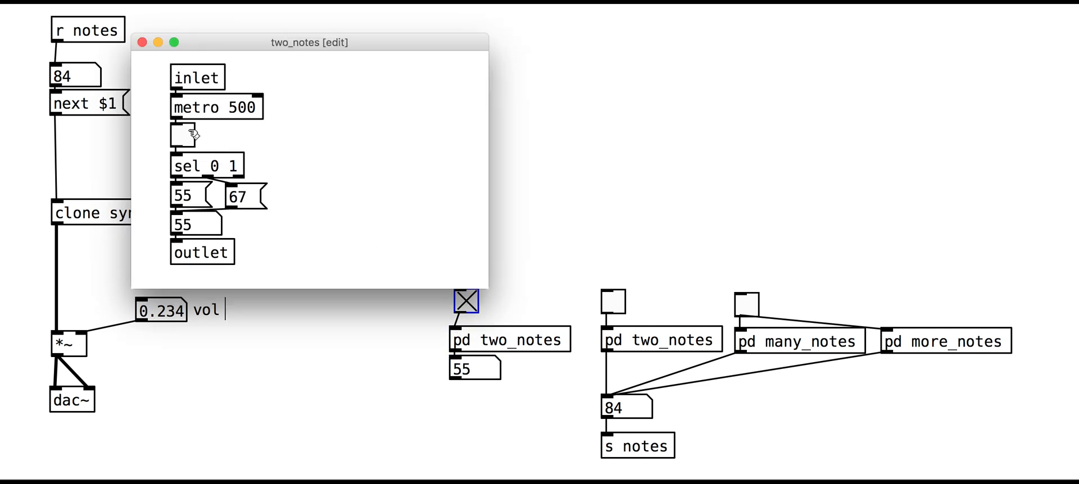
pyautogui.moveTo(450, 372)
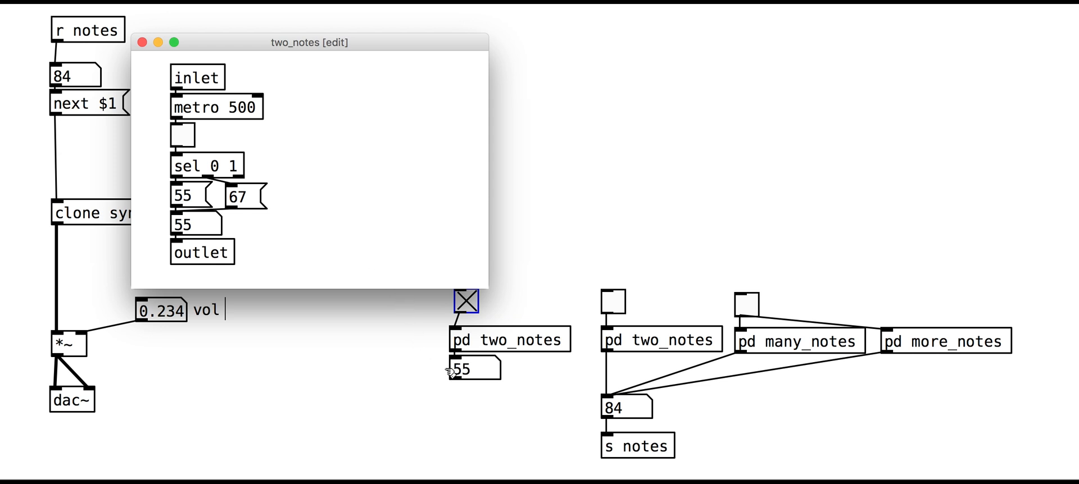
pyautogui.click(141, 41)
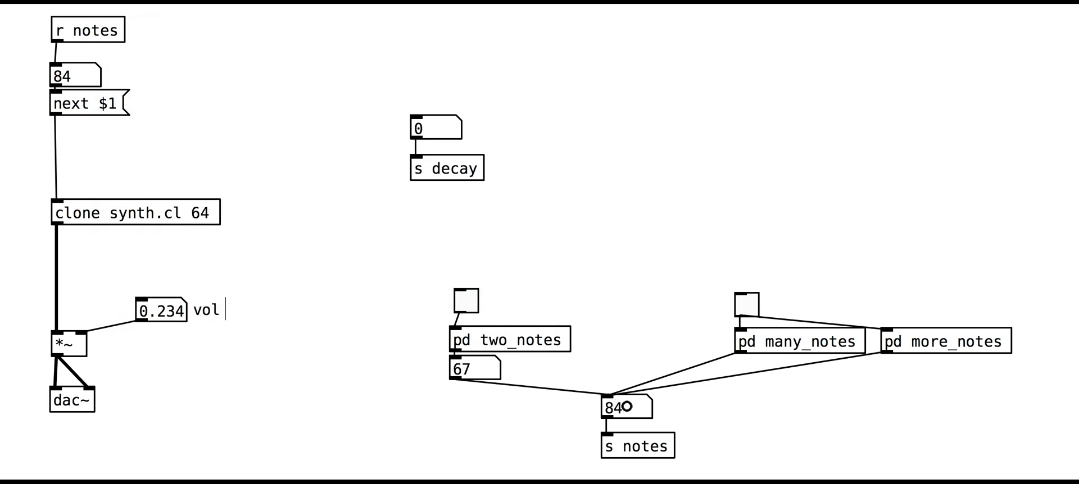
# - Play the new two_notes sub-patch, reopen it and select it for removal
pyautogui.click(464, 301)
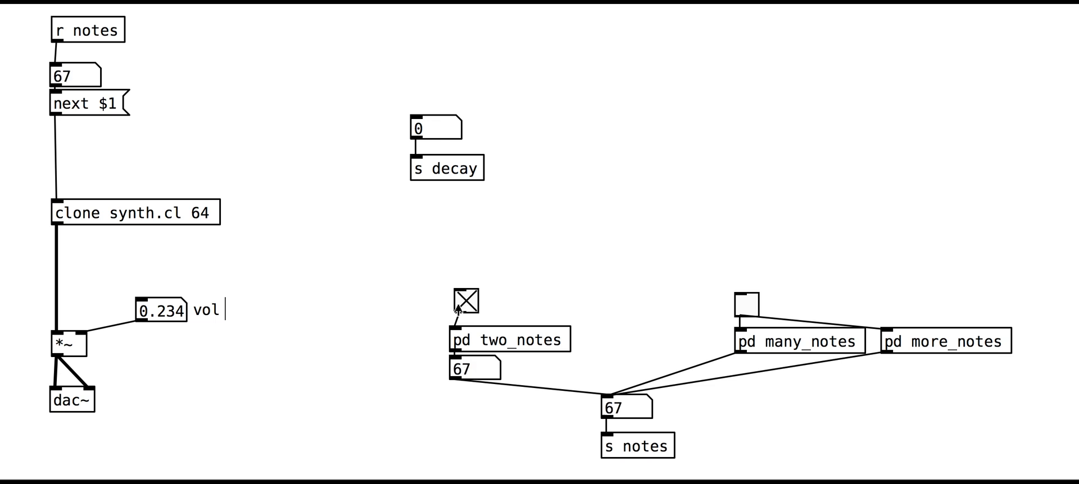
pyautogui.doubleClick(506, 340)
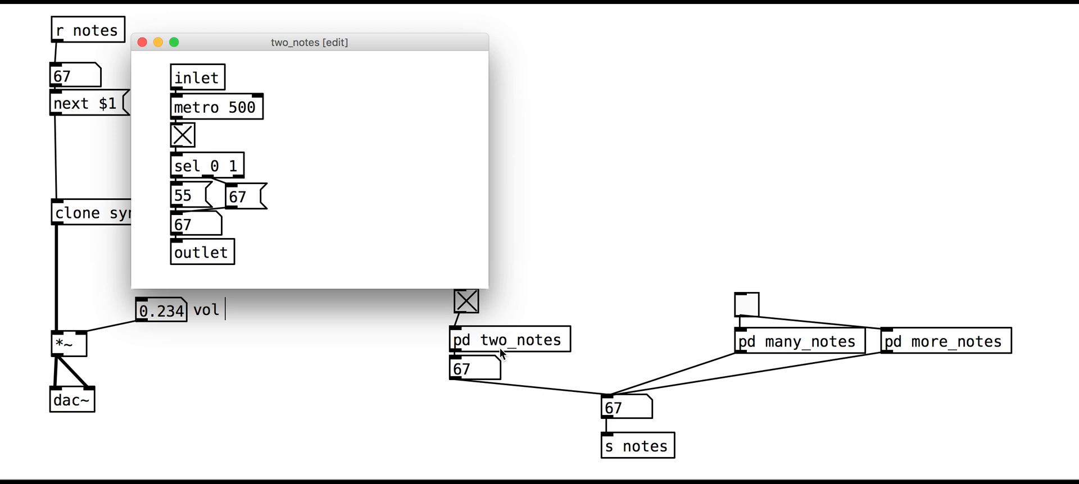
pyautogui.click(141, 41)
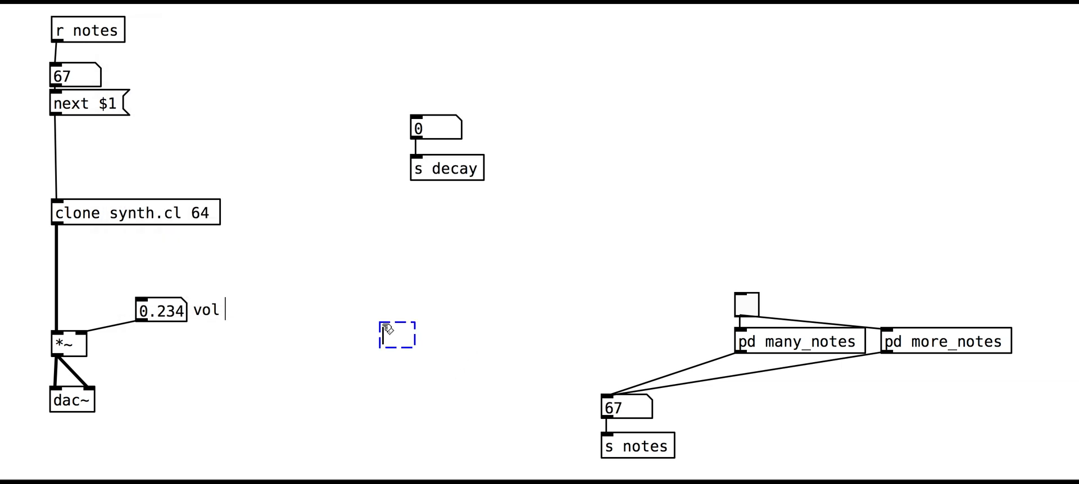
# - Create a pd many_notes sub-patch containing a table notes object
pyautogui.write('pd many_notes')
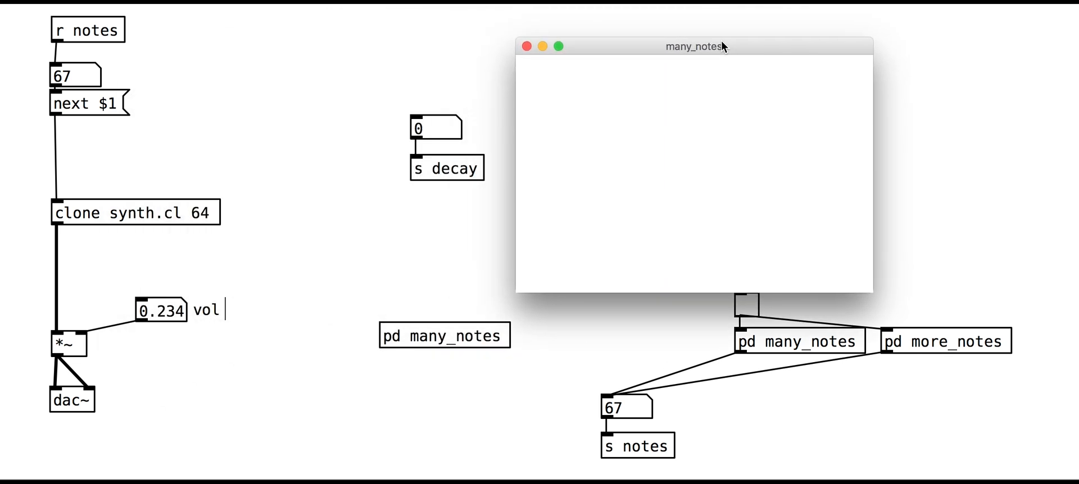
pyautogui.moveTo(869, 295)
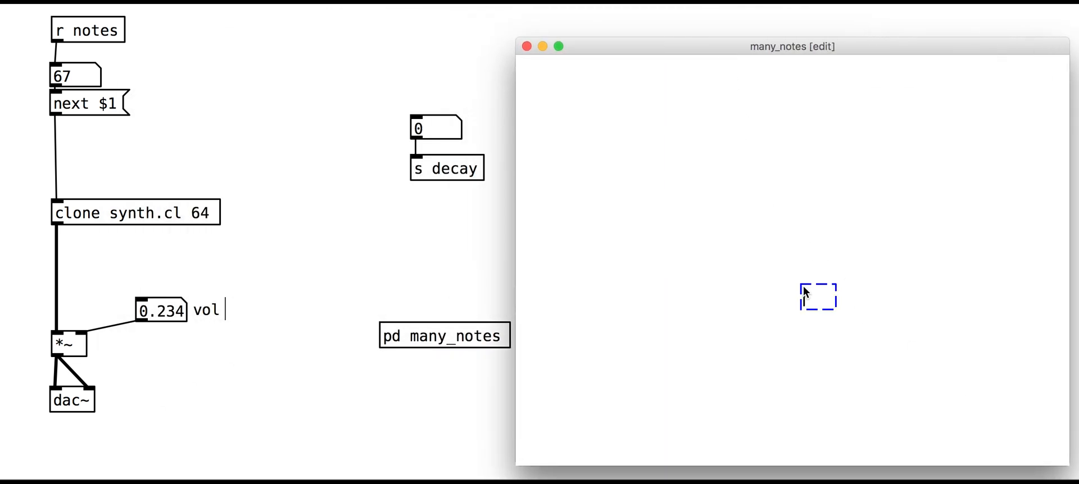
pyautogui.write('table notes')
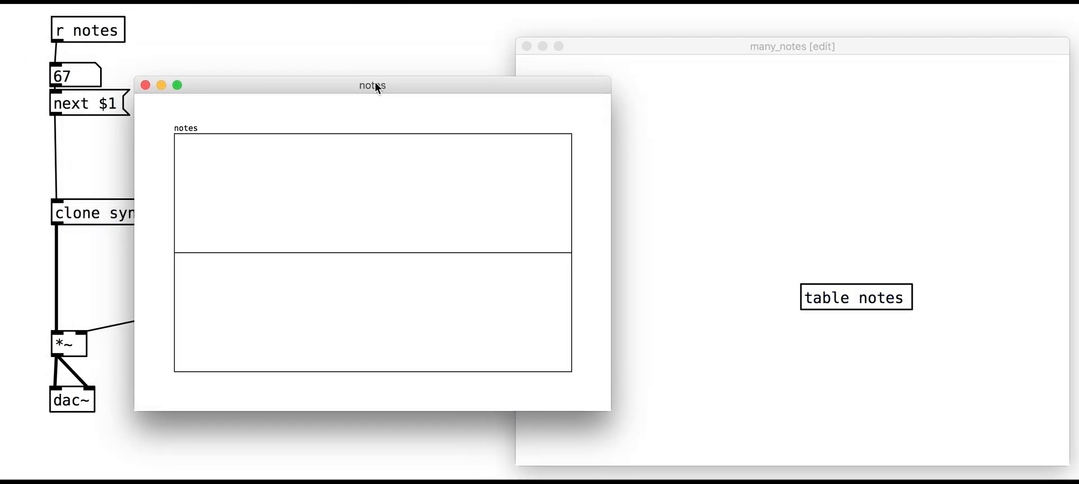
pyautogui.moveTo(459, 176)
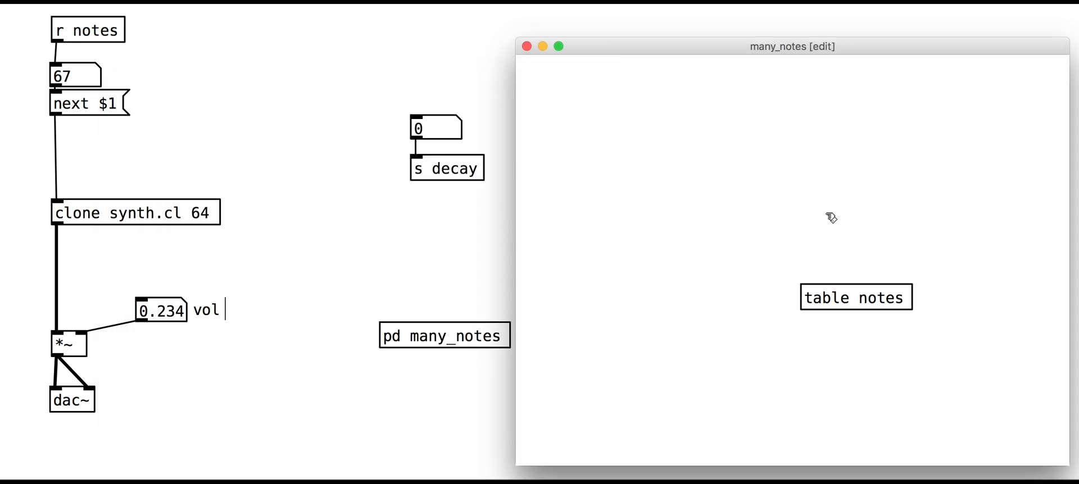
pyautogui.moveTo(861, 219)
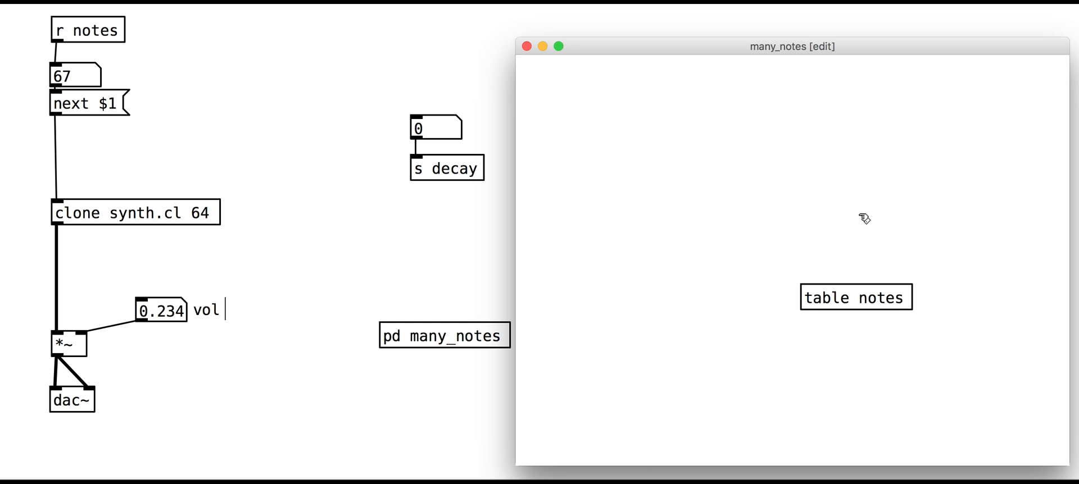
pyautogui.click(839, 192)
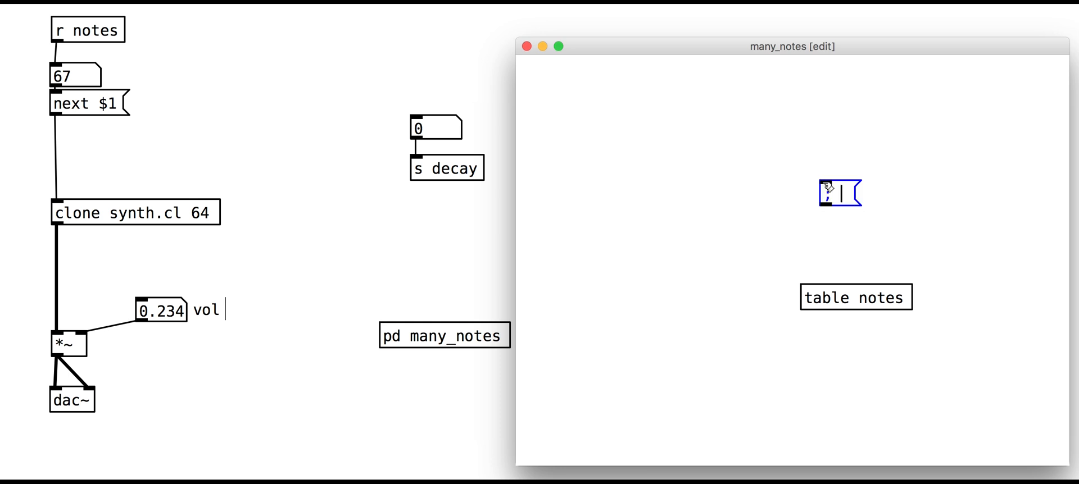
pyautogui.write('notes 0')
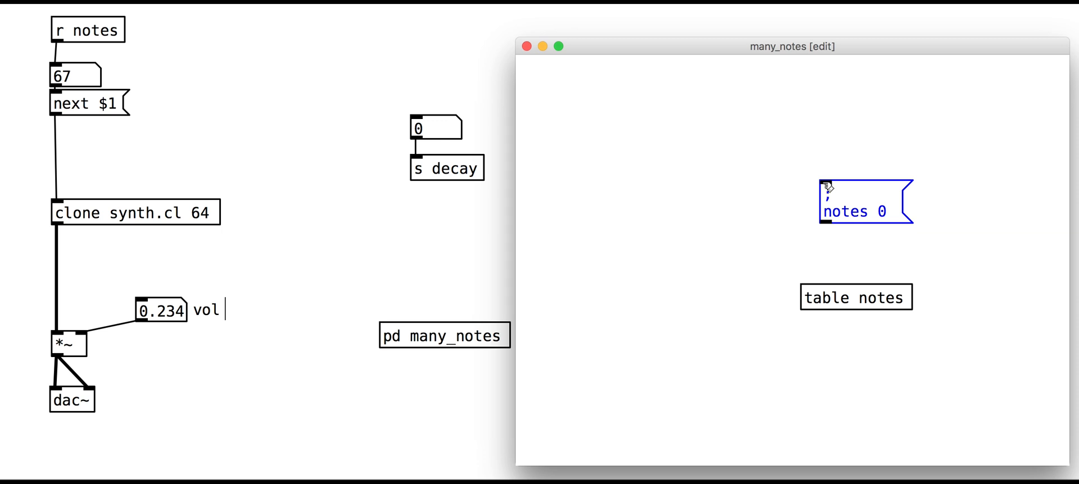
pyautogui.click(894, 212)
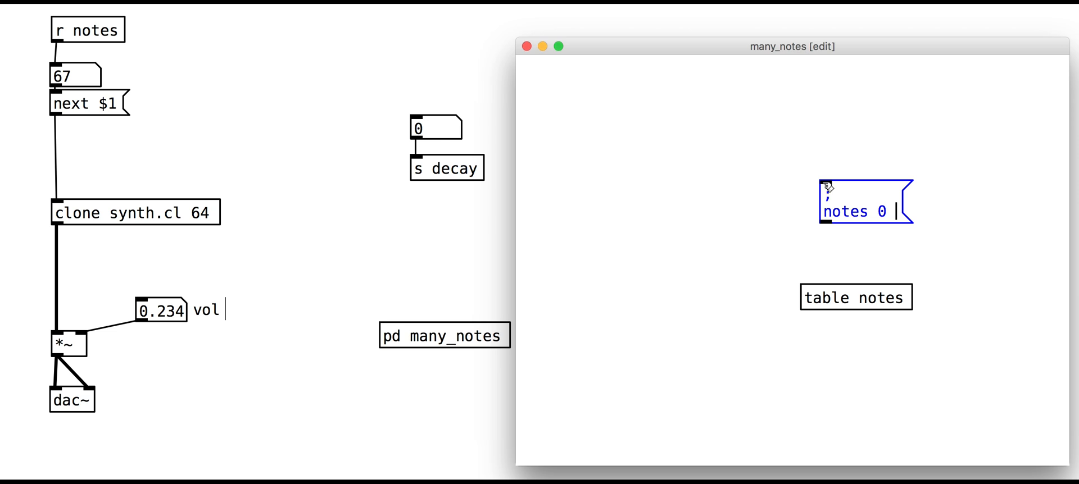
pyautogui.write('60 6')
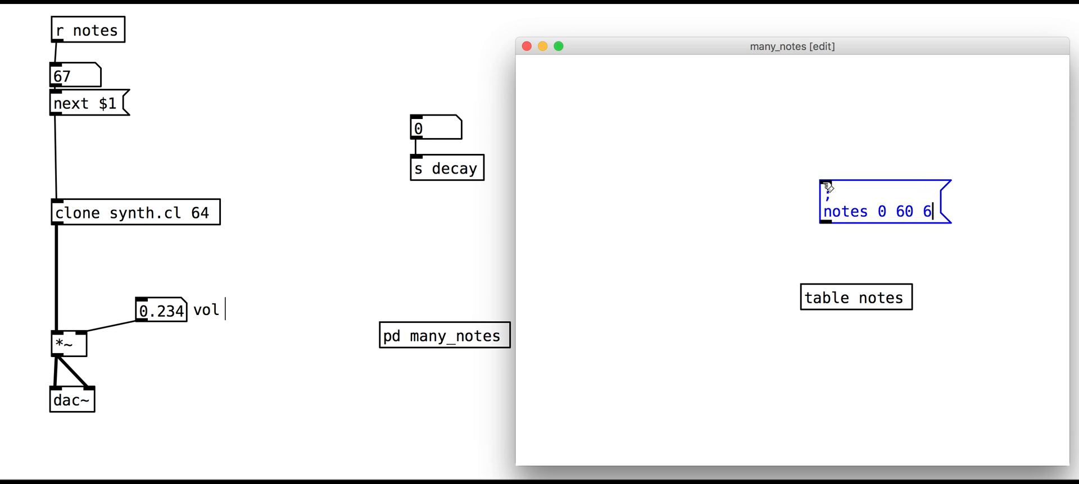
pyautogui.write('7 62')
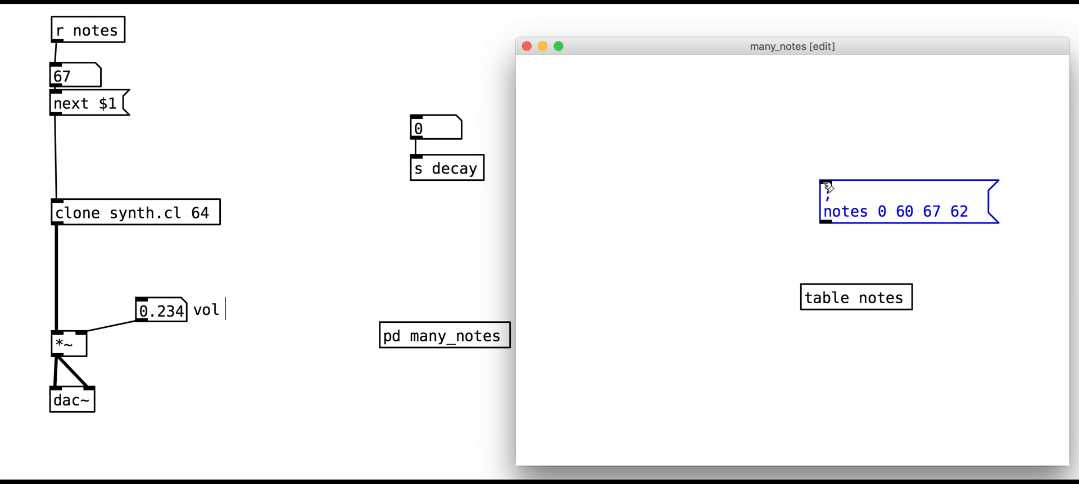
pyautogui.write('68 70')
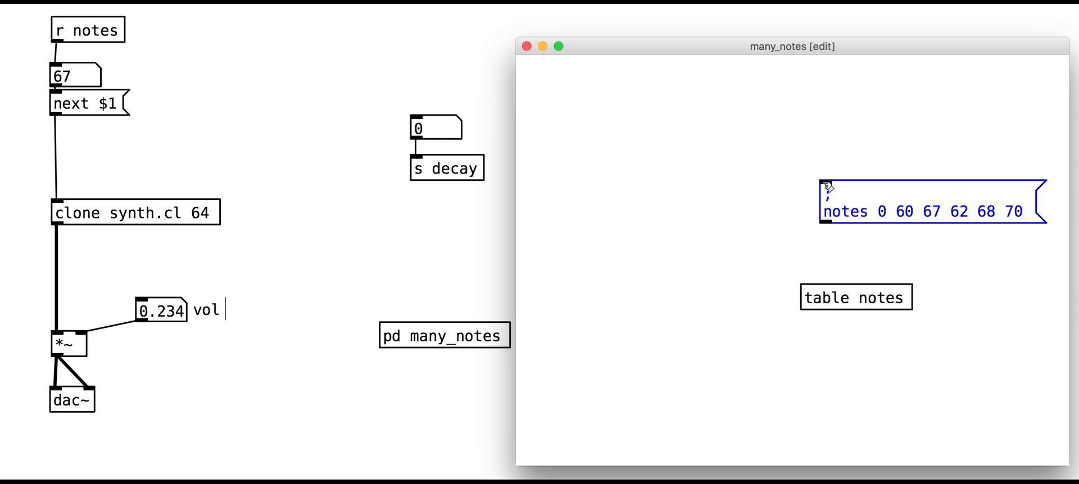
pyautogui.click(1025, 211)
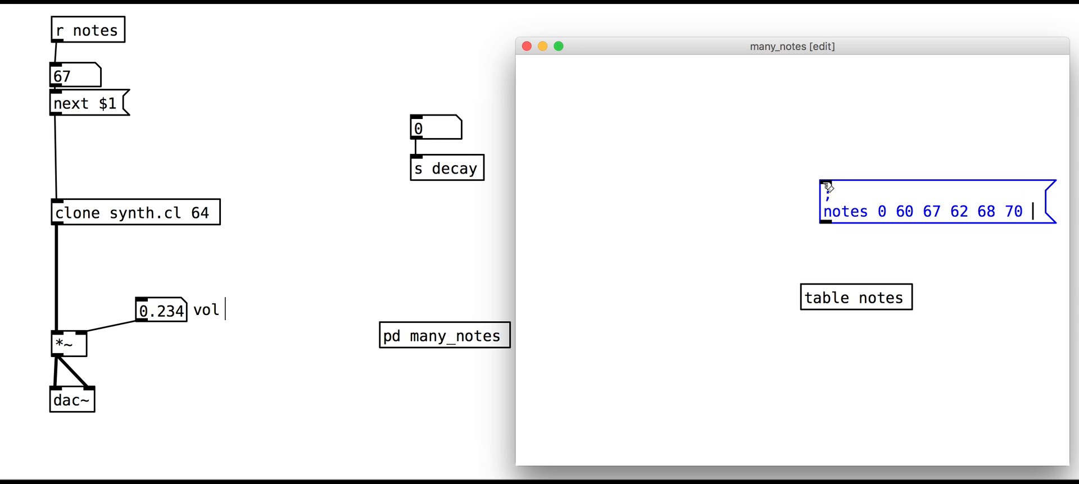
pyautogui.write('58')
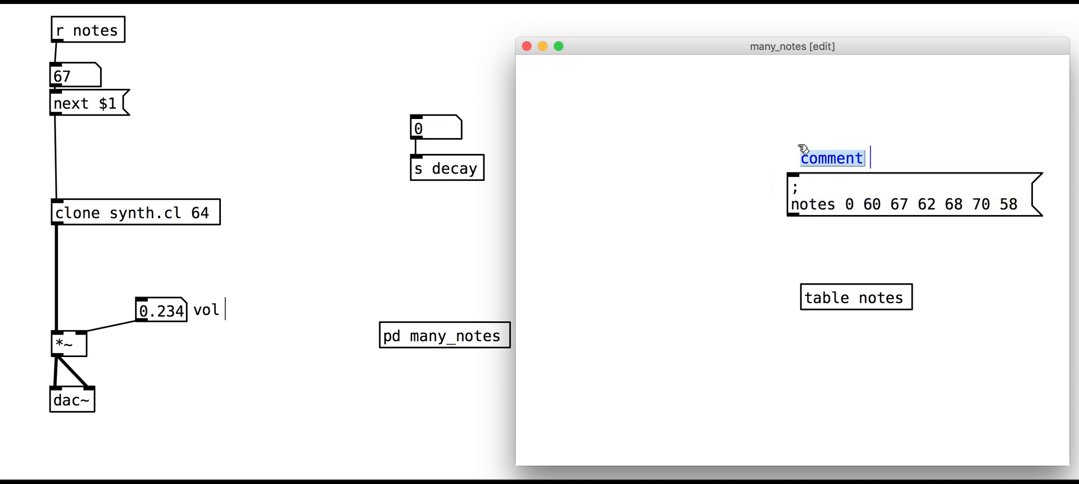
# - Add the comment "a 6 note sequence" above the message
pyautogui.write('a 6 note')
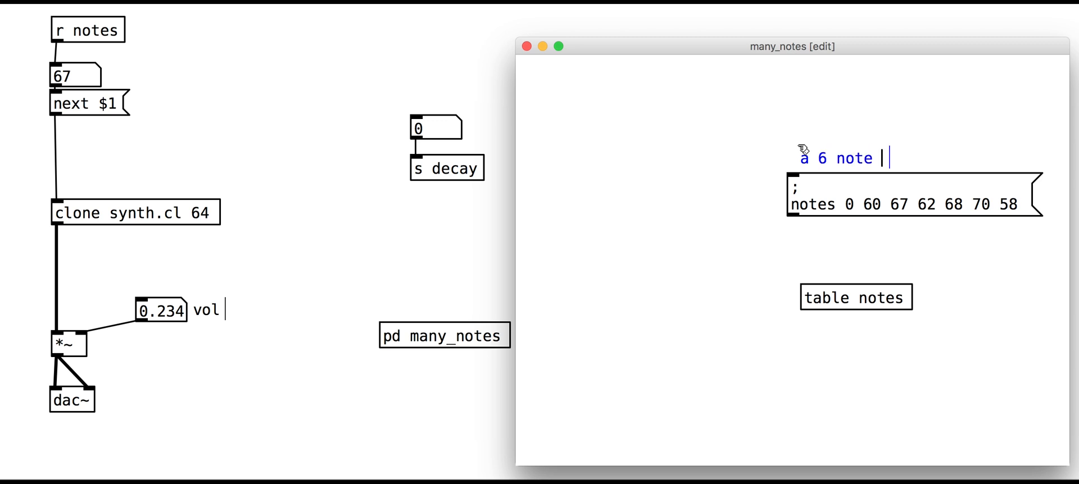
pyautogui.write('sequence')
pyautogui.write('tabread notes')
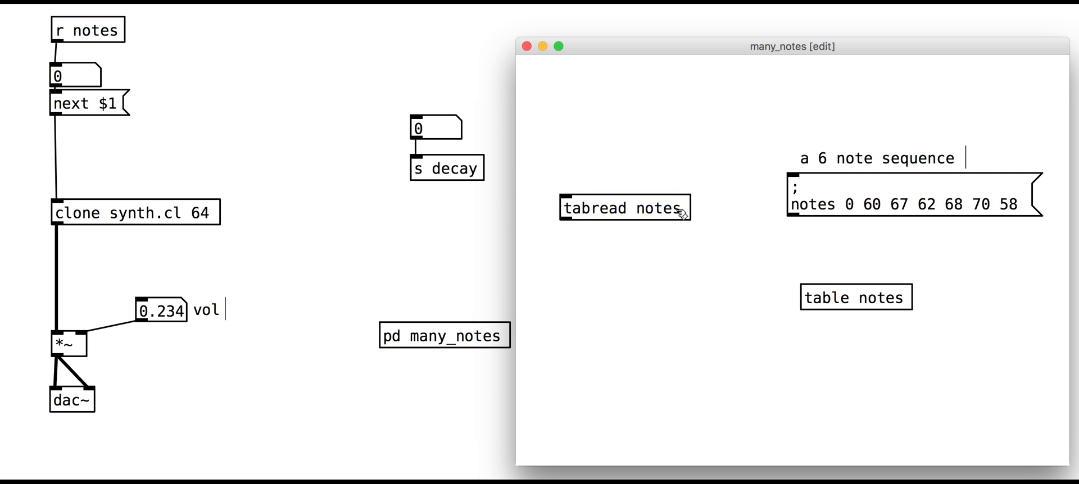
pyautogui.moveTo(912, 299)
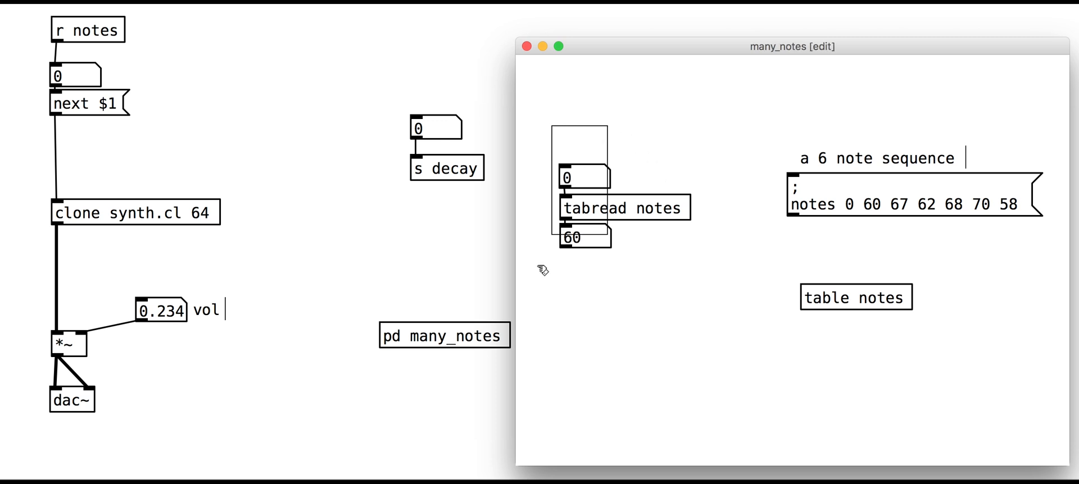
# - Move the tabread notes group lower in the sub-patch
pyautogui.moveTo(624, 208); pyautogui.dragTo(623, 350)
pyautogui.write('inlet')
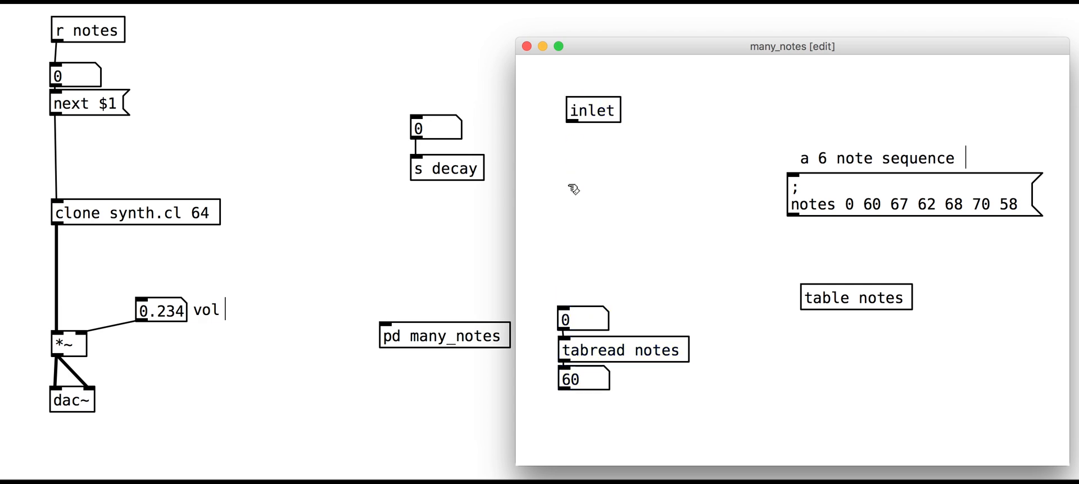
# - Add inlet, metro 125 and % 6 with the comment "<-- 6 is length of sequence"
pyautogui.moveTo(791, 46); pyautogui.dragTo(859, 402)
pyautogui.write('metro')
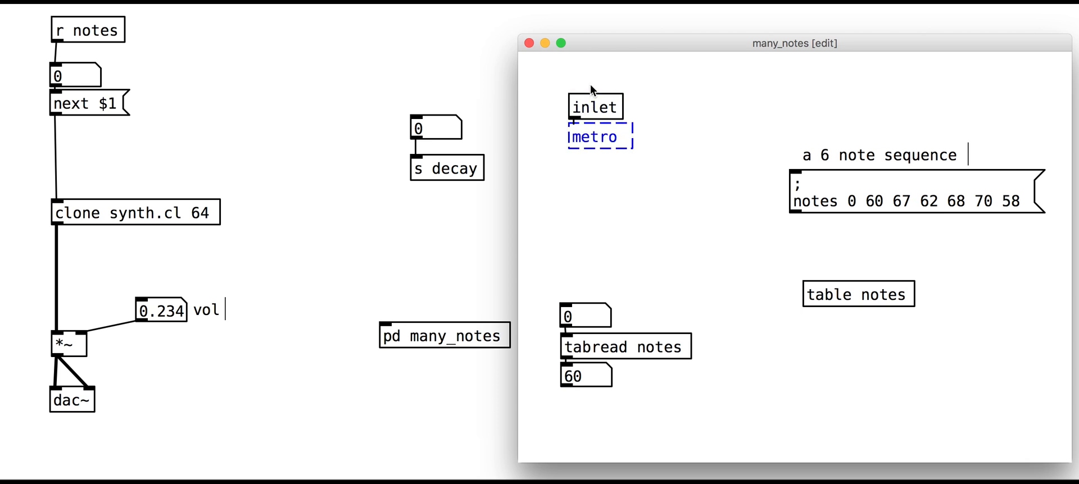
pyautogui.write('125')
pyautogui.write('+ 1')
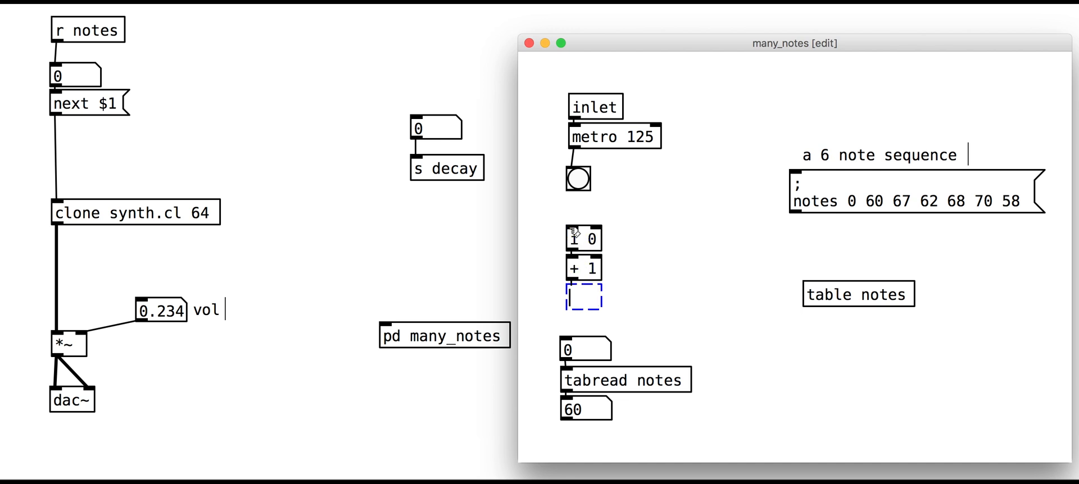
pyautogui.write('% 6')
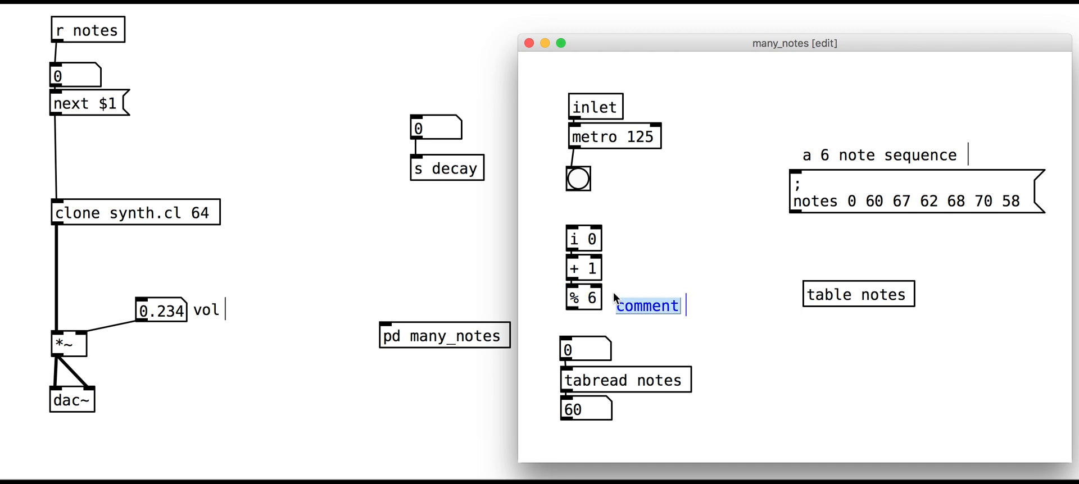
pyautogui.write('<-- 6 is length')
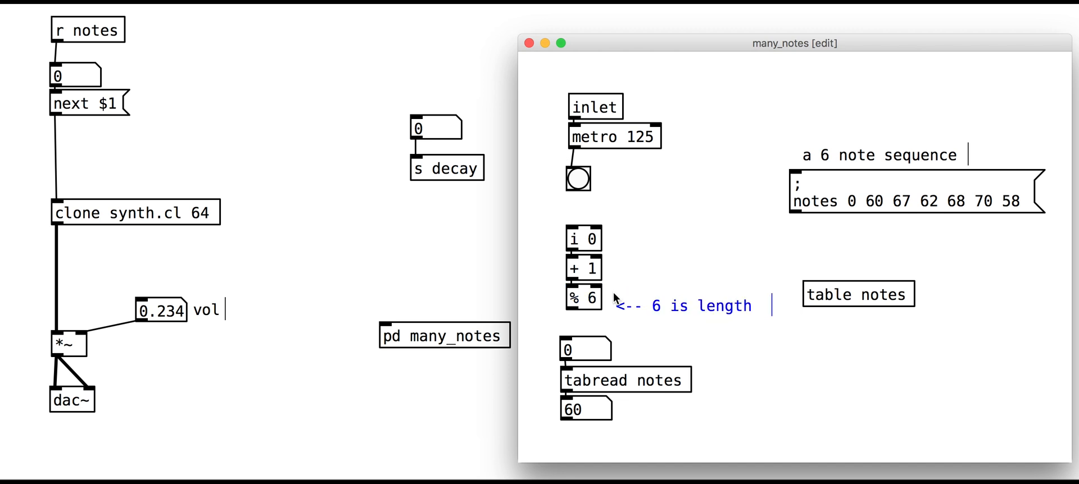
pyautogui.write('of sequence')
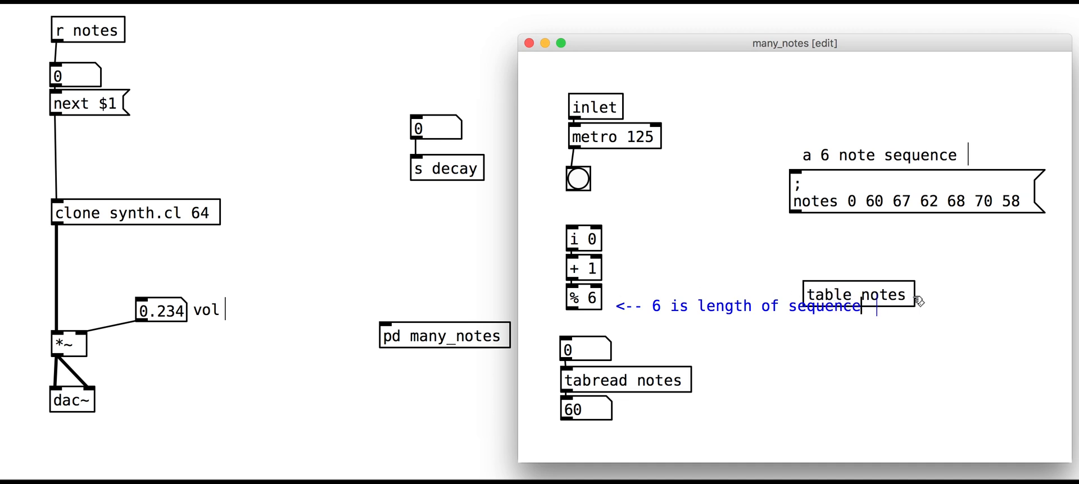
# - Move table notes aside and annotate the loop "this setup is a simple counter"
pyautogui.moveTo(856, 294); pyautogui.dragTo(927, 377)
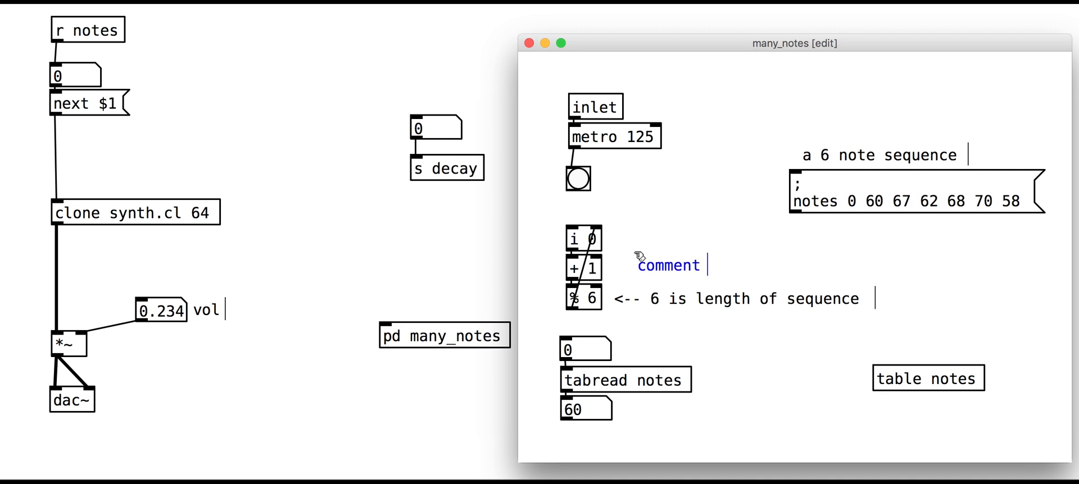
pyautogui.write('this se')
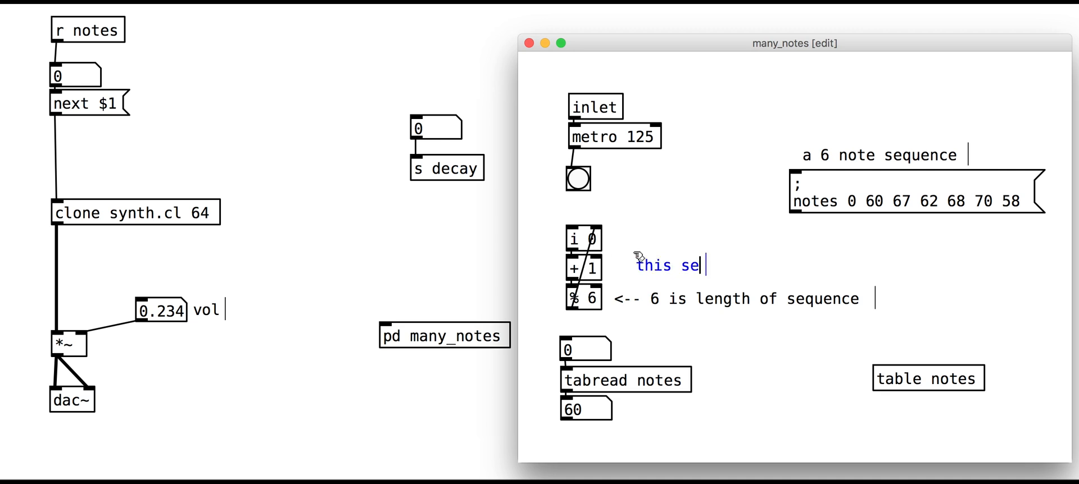
pyautogui.write('tup is a simple counter')
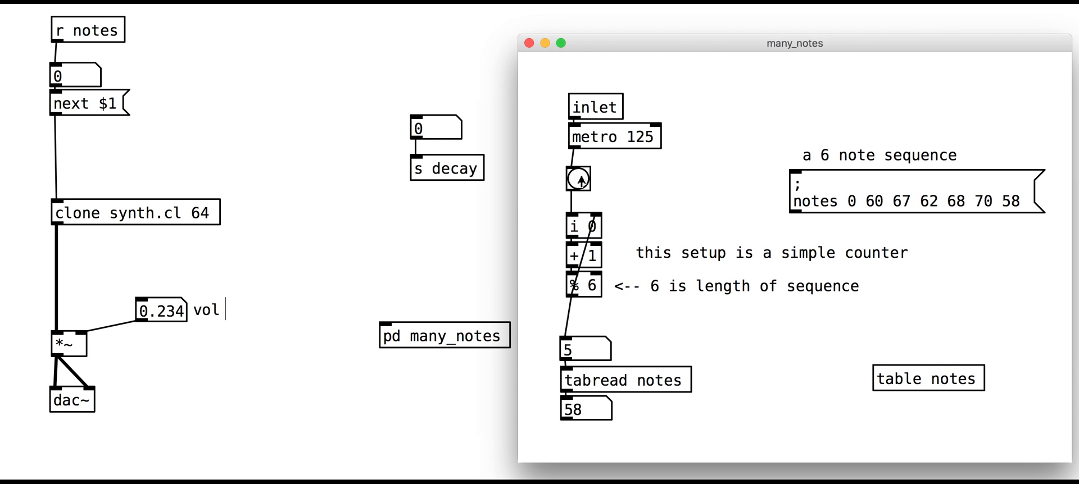
# - Hit the bang repeatedly to step the counter through the table indexes
pyautogui.click(579, 179)
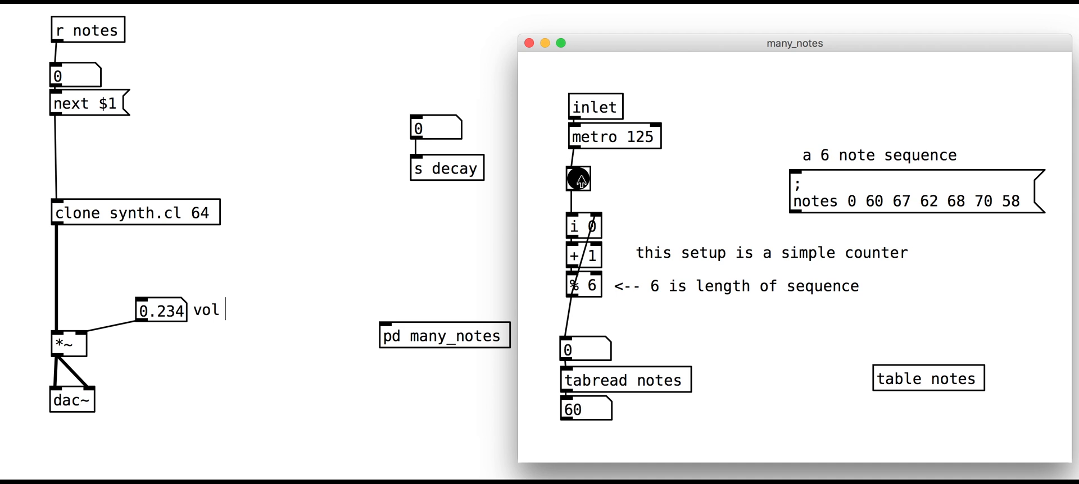
pyautogui.click(579, 178)
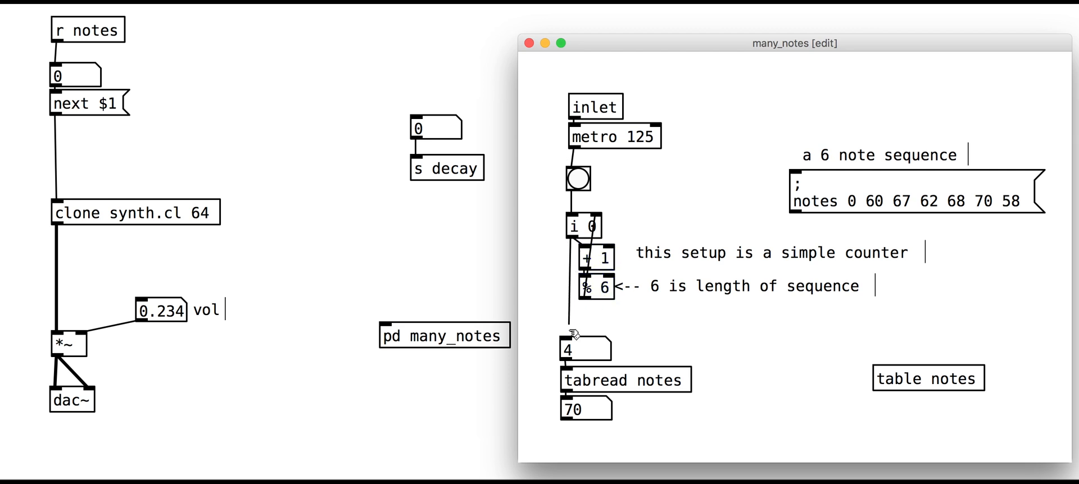
pyautogui.click(577, 179)
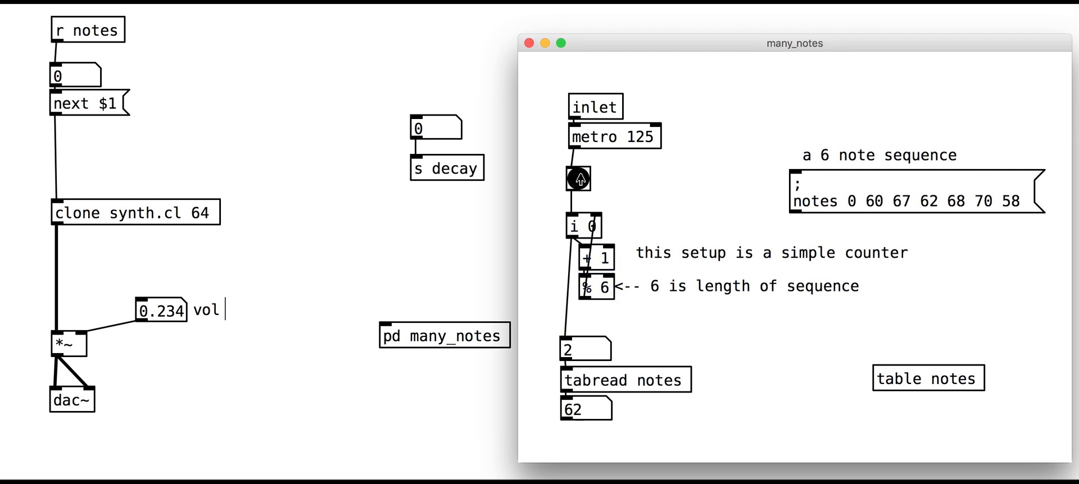
pyautogui.click(579, 178)
pyautogui.write('outlet')
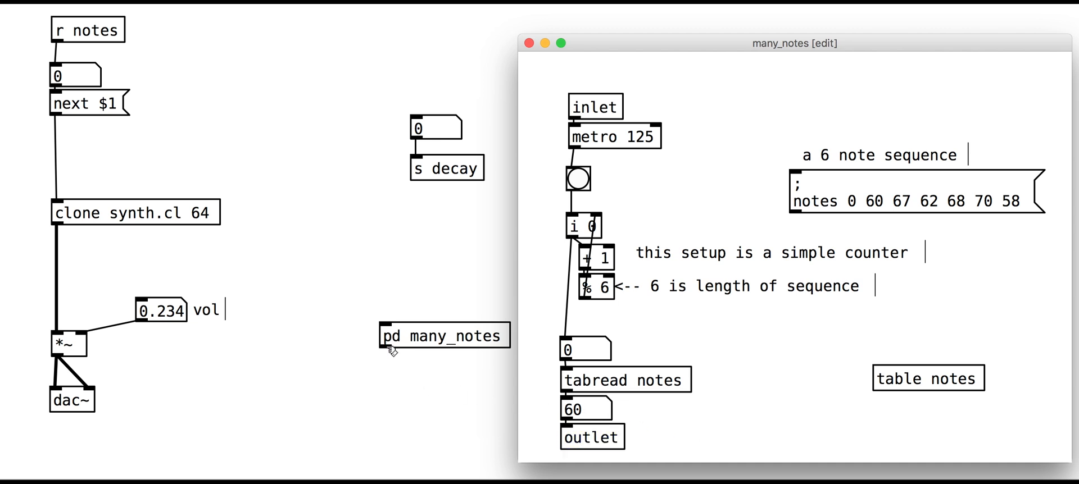
pyautogui.moveTo(856, 392)
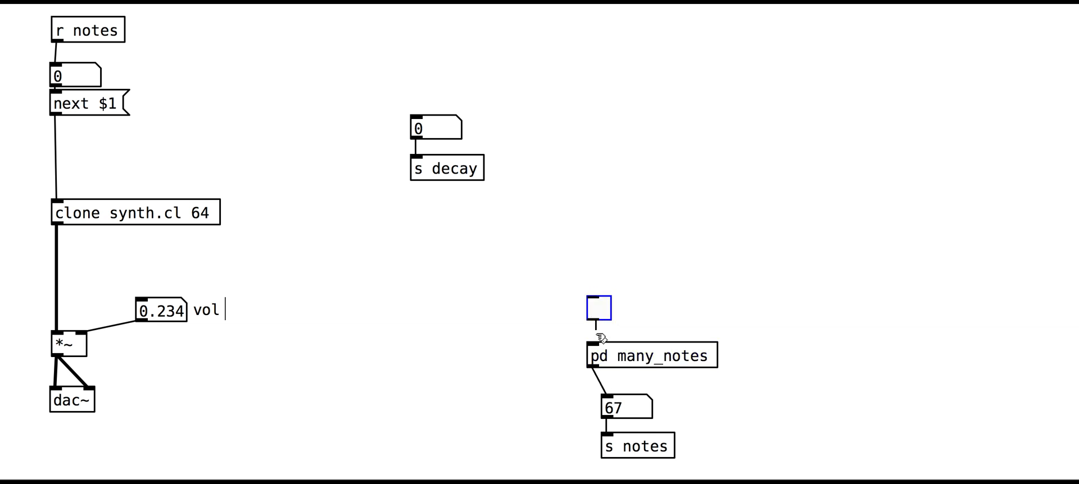
# - Switch on the sub-patch and begin a new message "; notes 0 58"
pyautogui.click(599, 305)
pyautogui.write('notes 0')
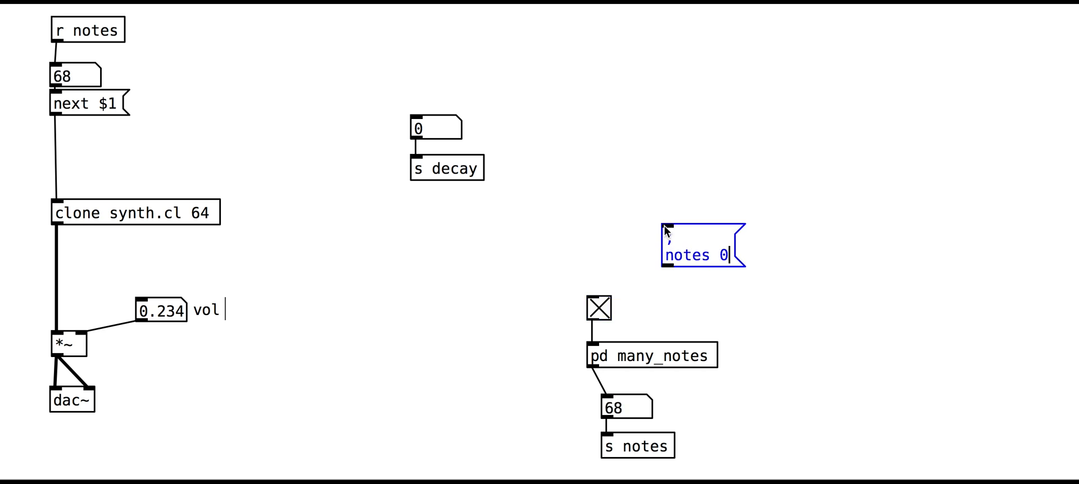
pyautogui.write('58')
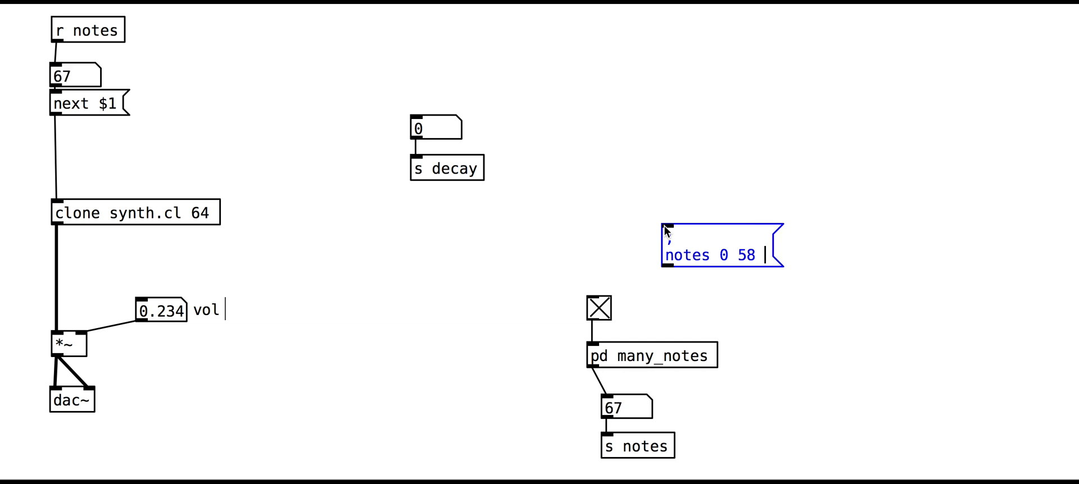